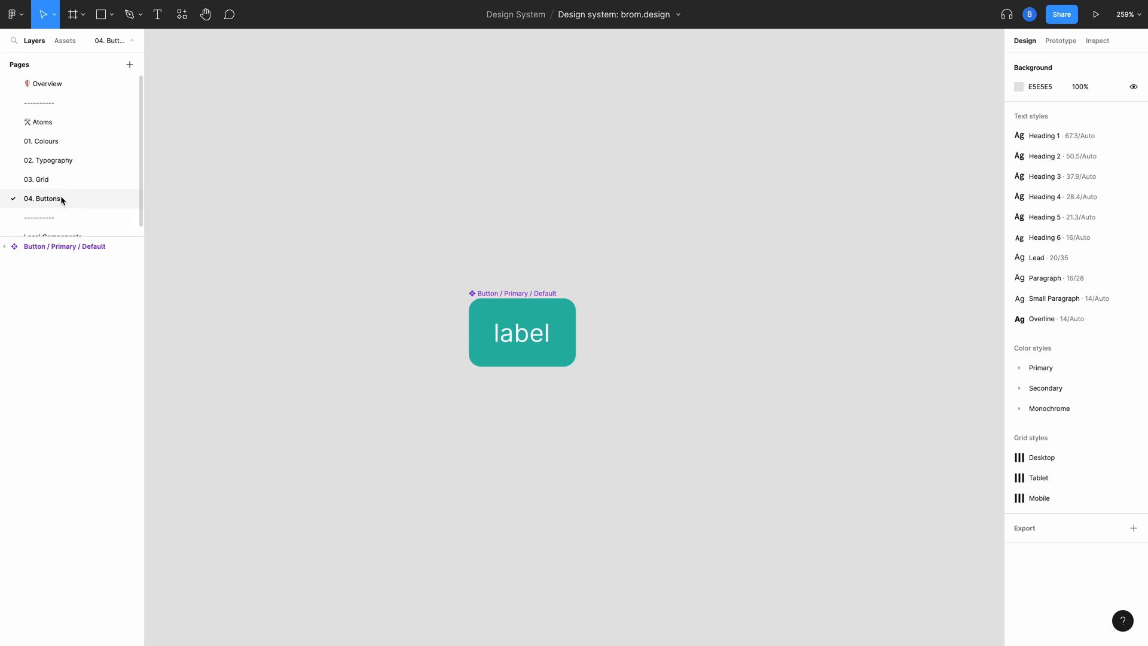
{"action": "mouse_move", "coordinate": [110, 200]}
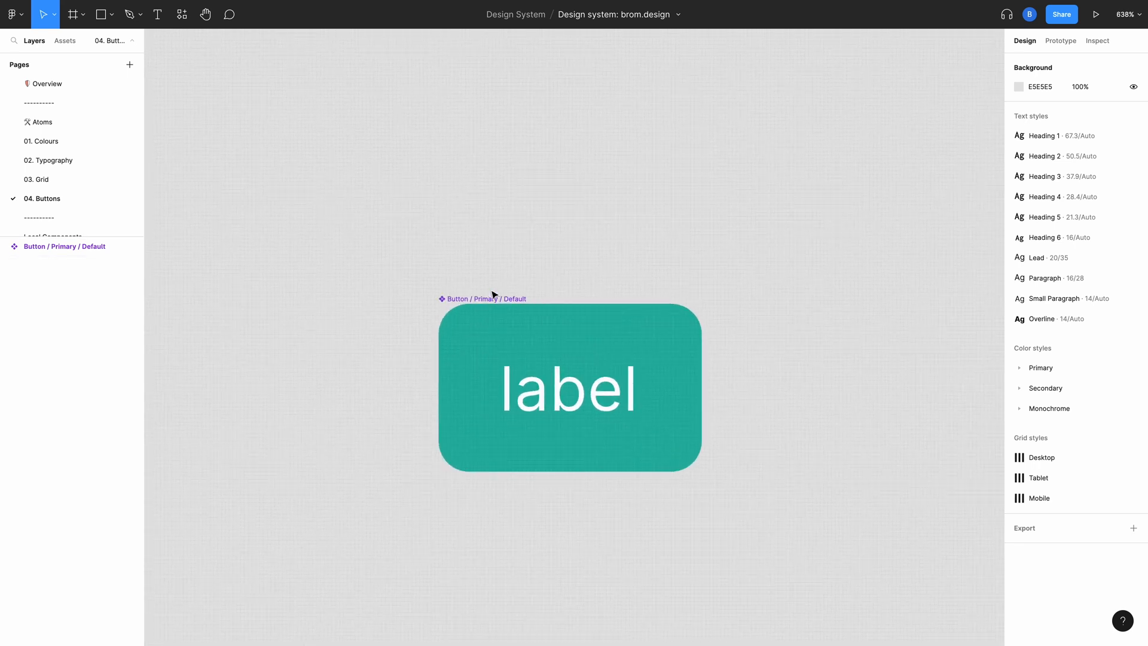
- Select the Button / Primary / Default component and add a Variant property, creating a Button component set
{"action": "left_click", "coordinate": [569, 387]}
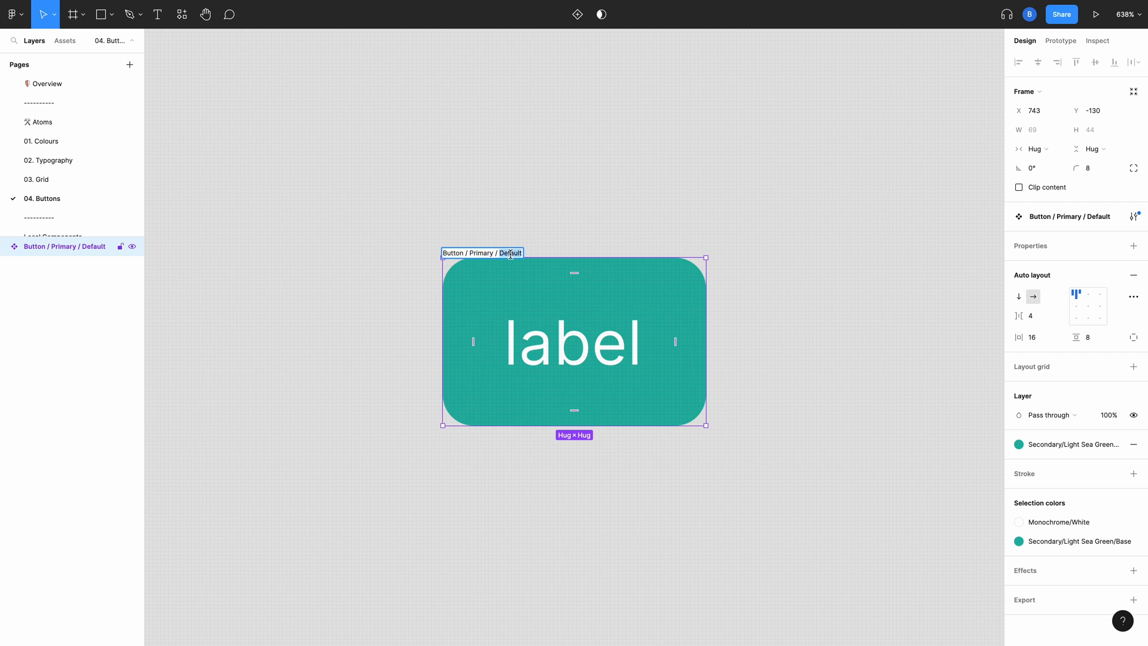
{"action": "left_click", "coordinate": [641, 204]}
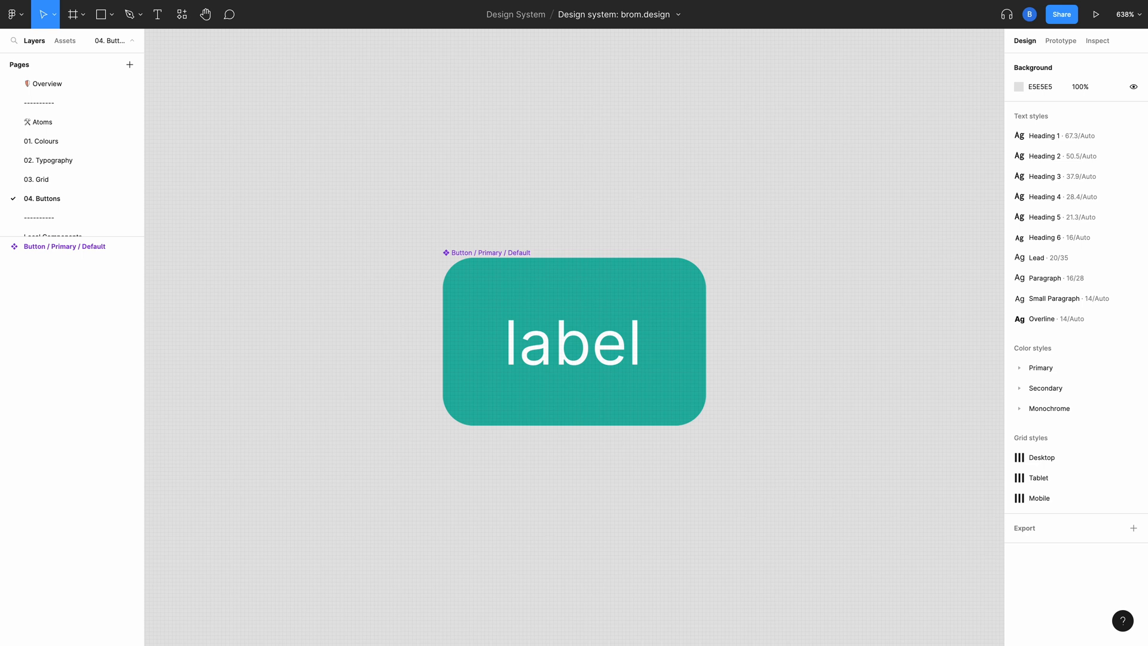
{"action": "left_click", "coordinate": [573, 340]}
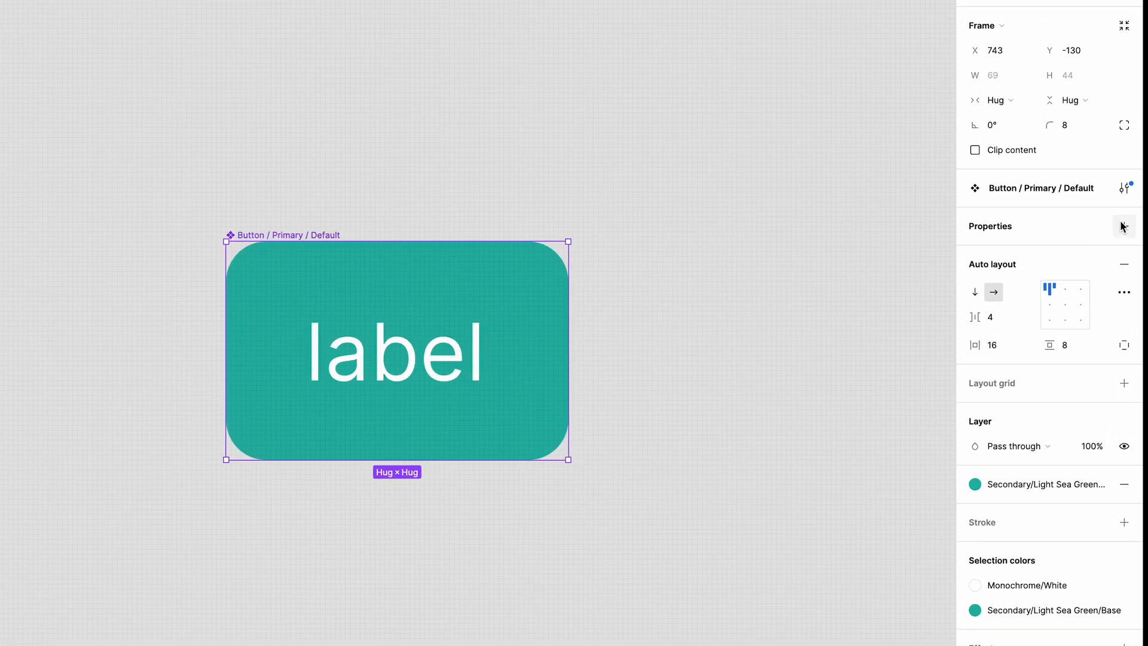
{"action": "left_click", "coordinate": [1124, 226]}
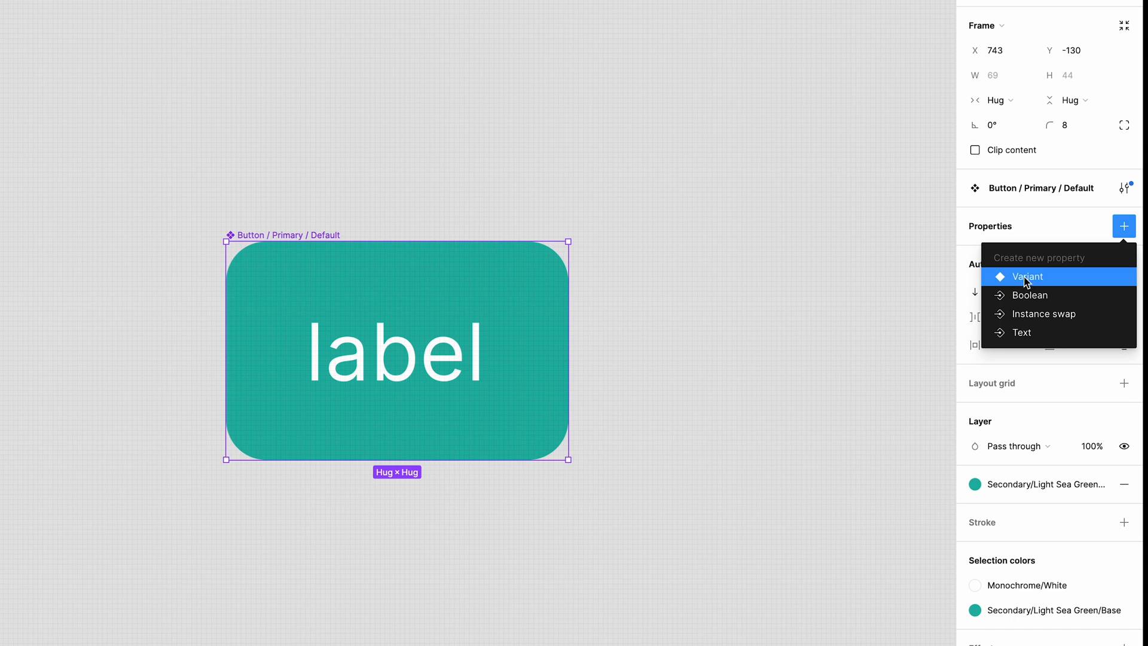
{"action": "left_click", "coordinate": [1029, 276]}
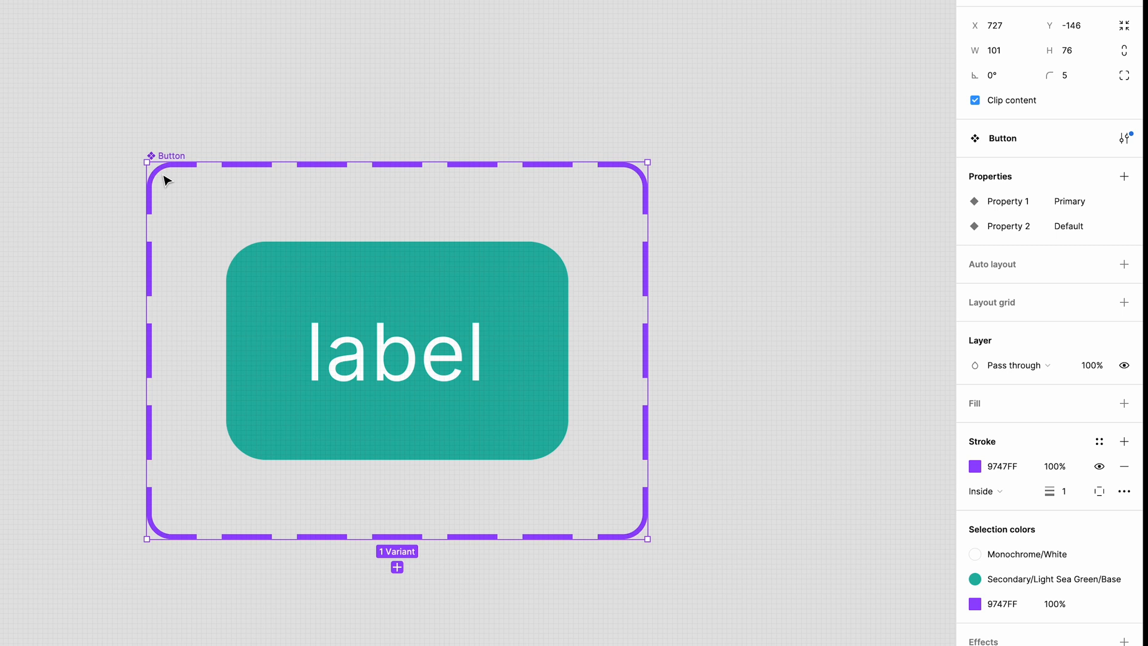
{"action": "mouse_move", "coordinate": [150, 360]}
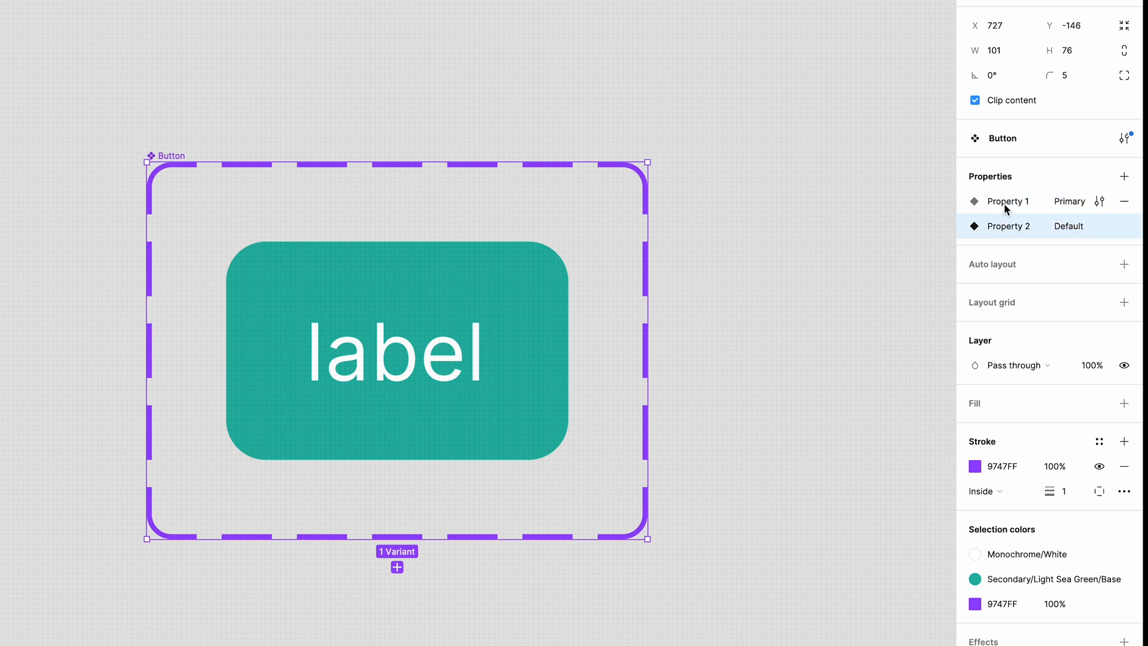
- Rename the first variant property from Property 1 to Type
{"action": "left_click", "coordinate": [1007, 201]}
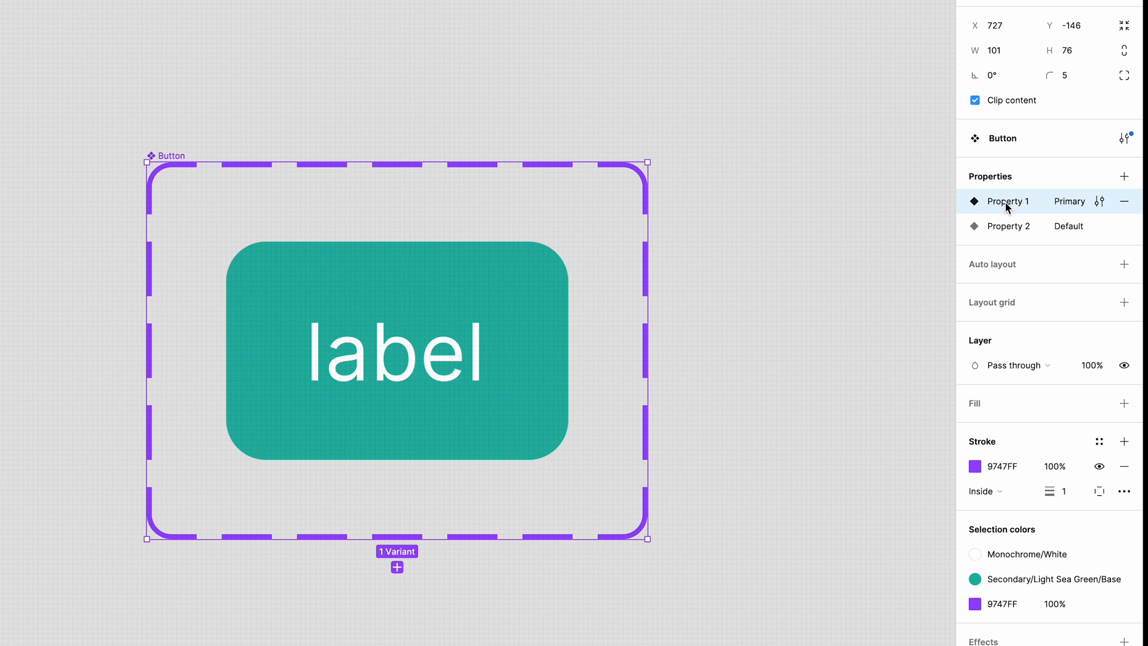
{"action": "type", "text": "Type"}
{"action": "type", "text": "State"}
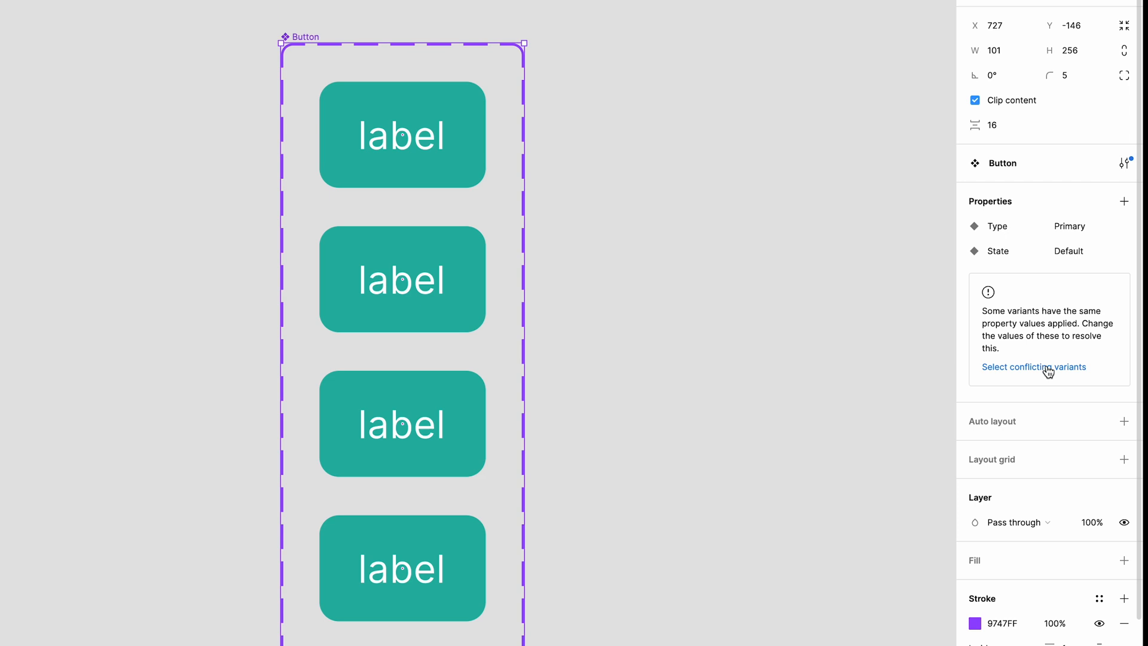
{"action": "mouse_move", "coordinate": [987, 339]}
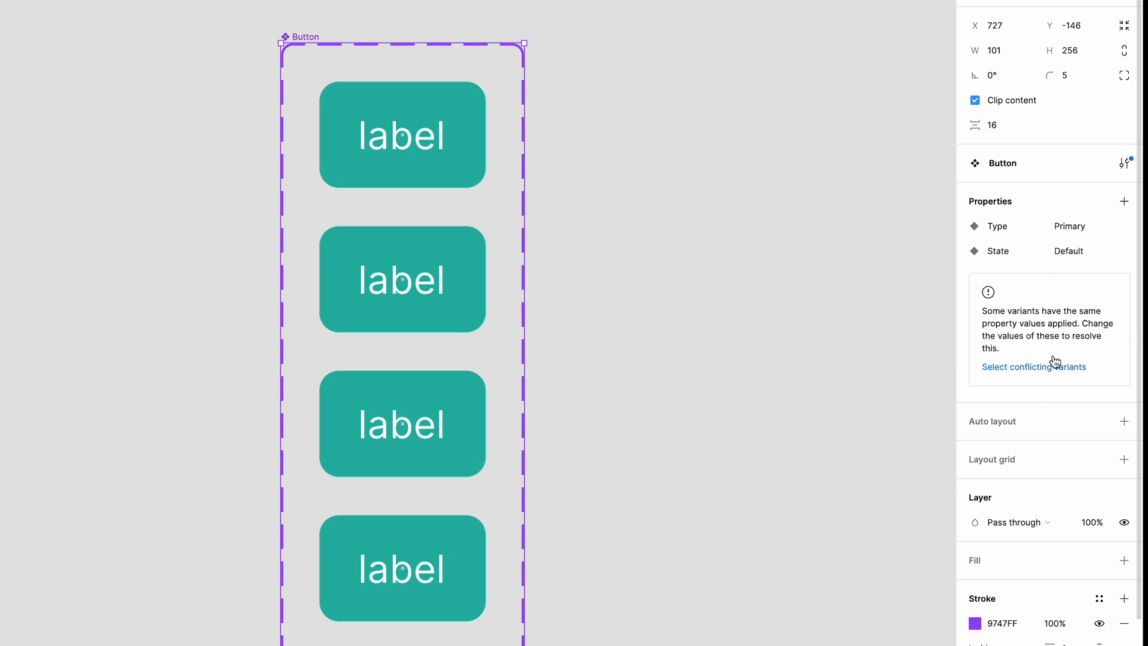
{"action": "mouse_move", "coordinate": [1035, 360]}
{"action": "type", "text": "H"}
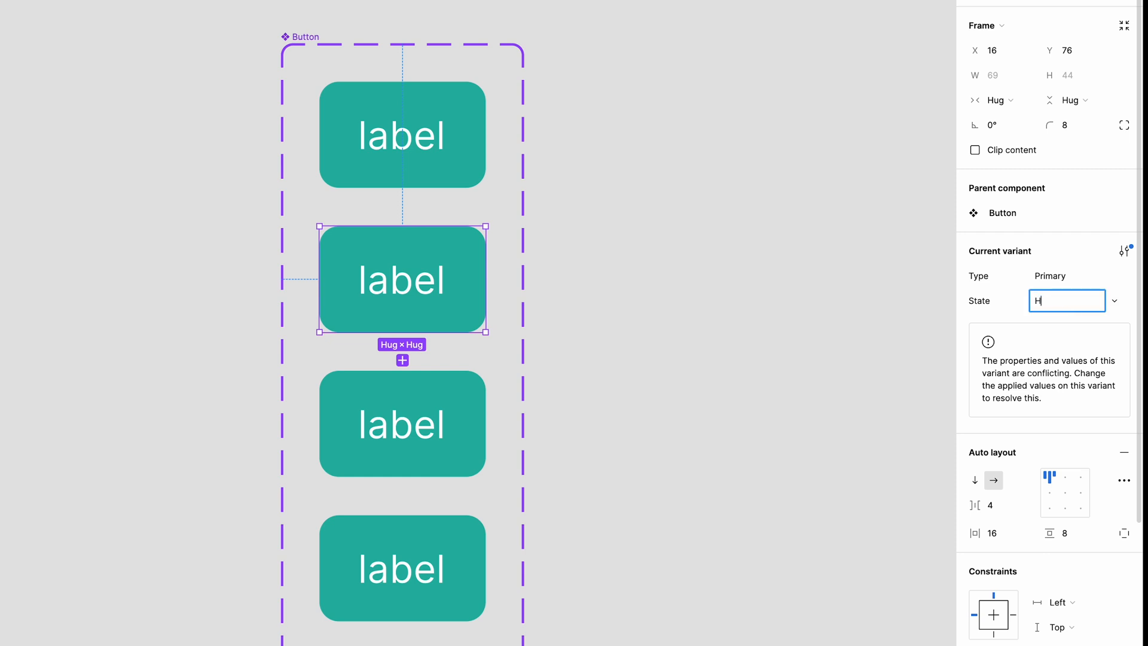
- Set the lower variants' State values to Hover, Clicked and Disabled
{"action": "type", "text": "over"}
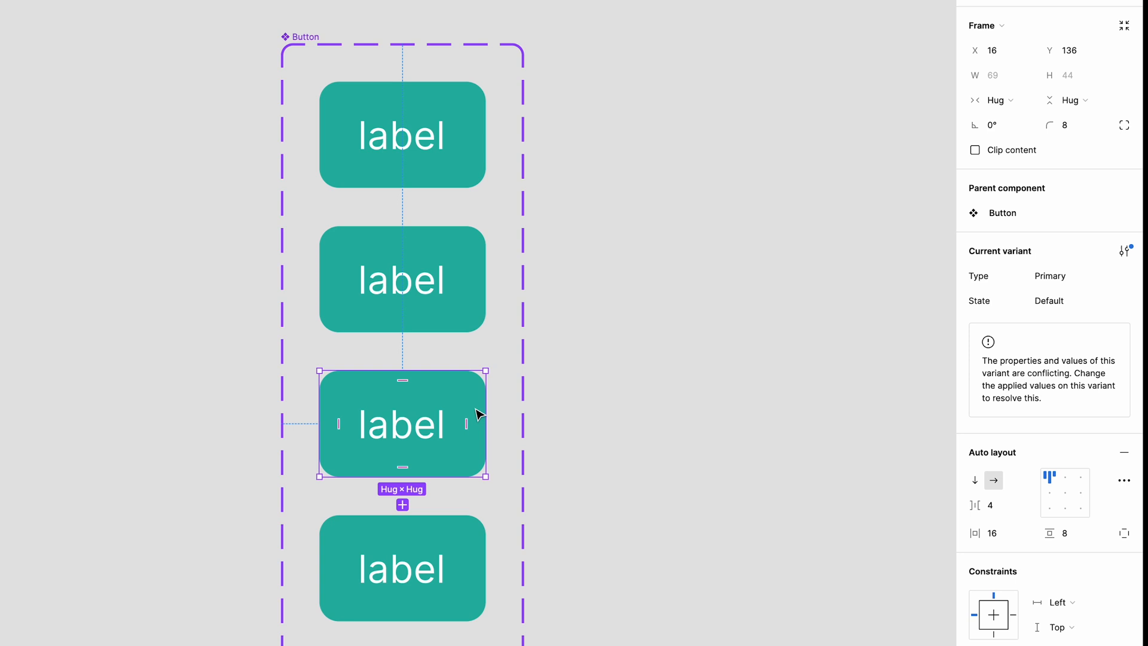
{"action": "left_click", "coordinate": [1050, 300]}
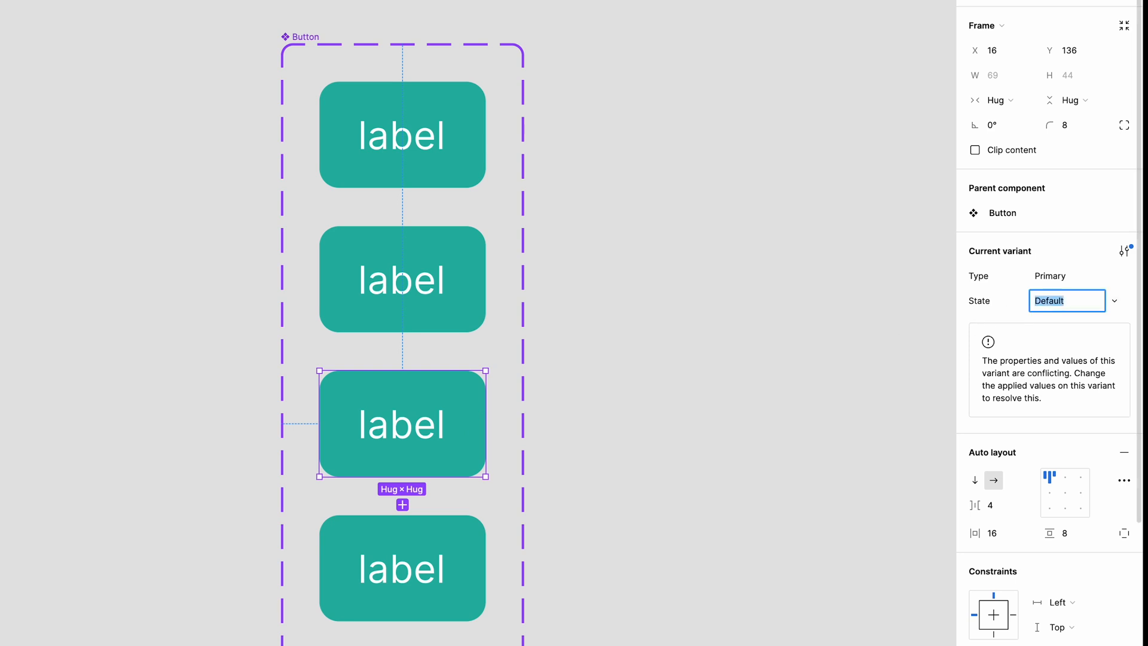
{"action": "type", "text": "Clicked"}
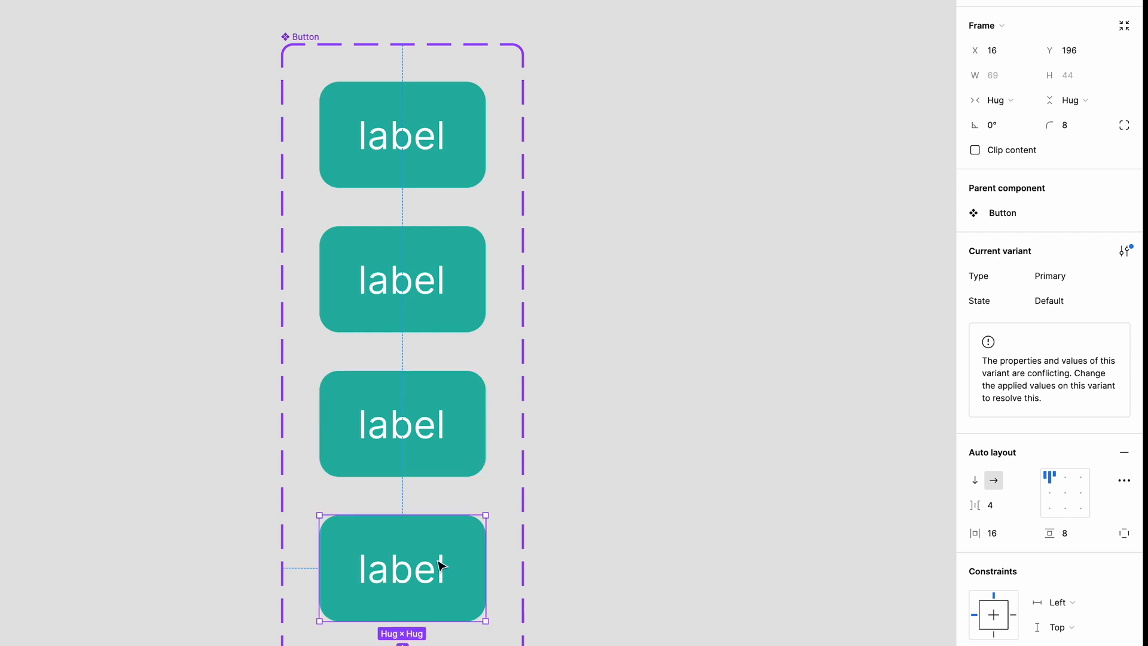
{"action": "left_click", "coordinate": [1066, 300]}
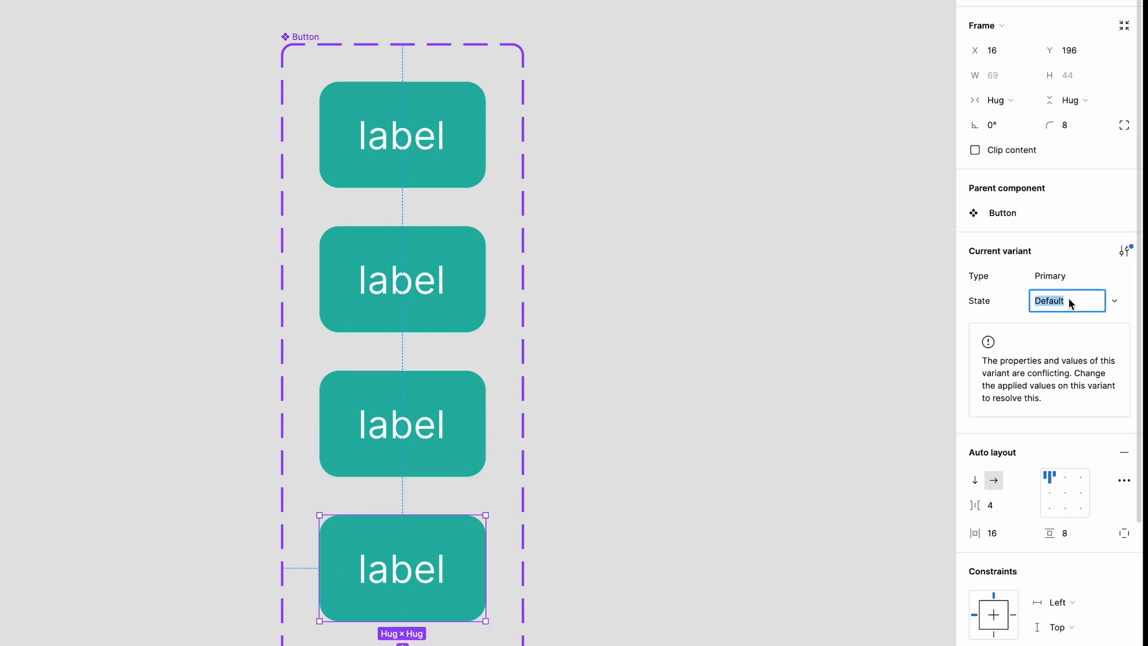
{"action": "type", "text": "Disabled"}
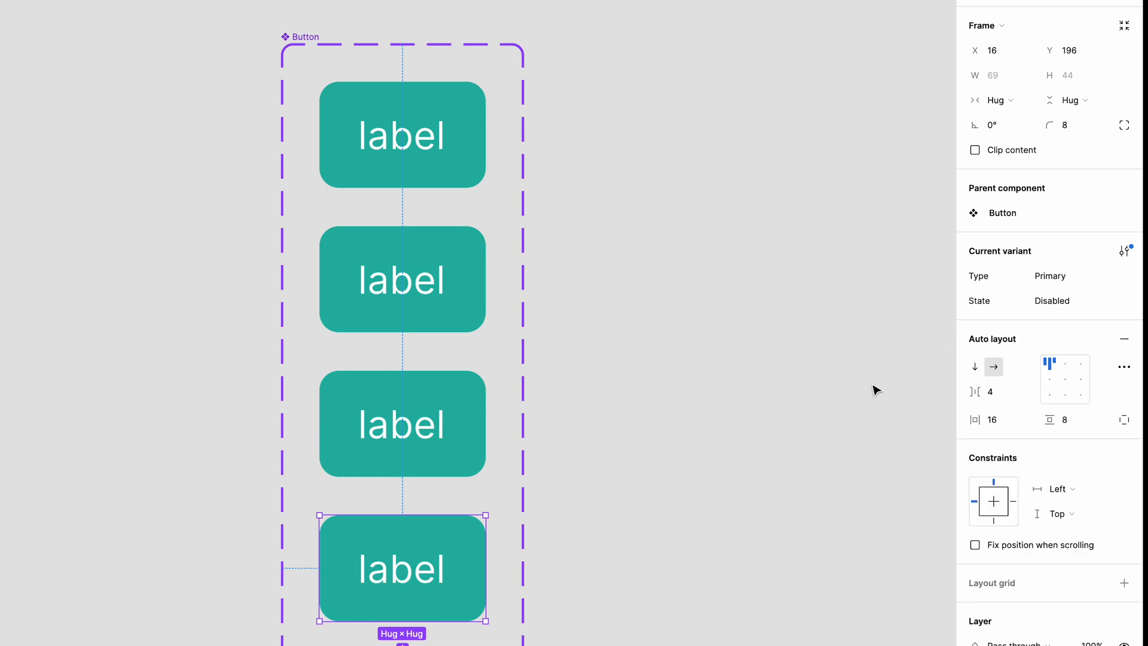
{"action": "mouse_move", "coordinate": [855, 412]}
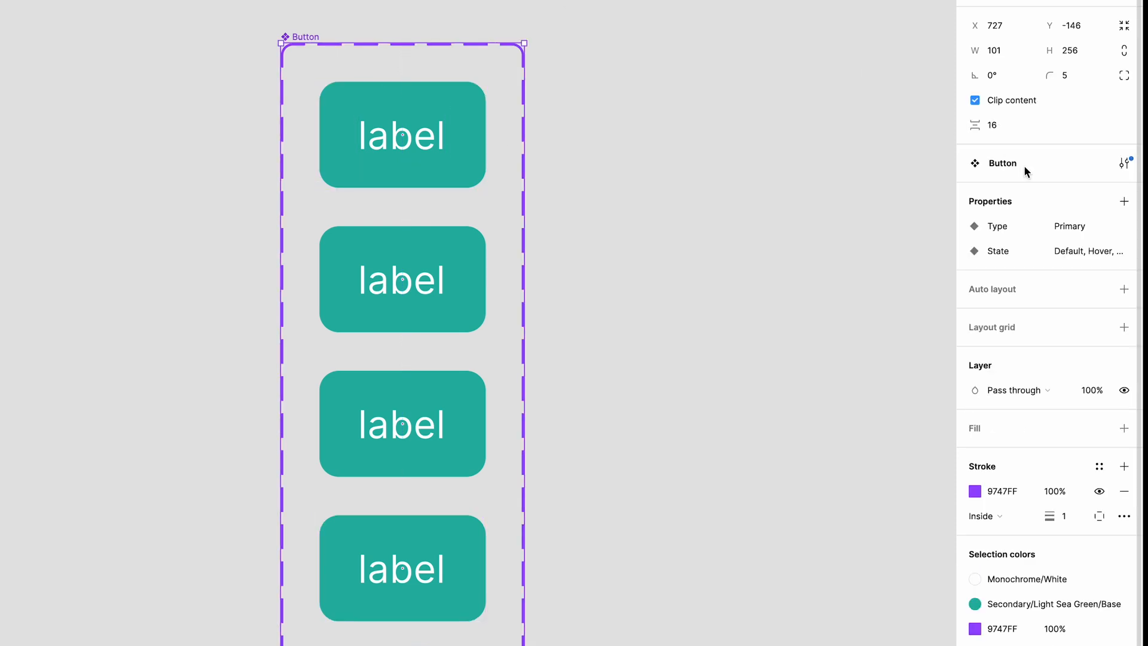
{"action": "mouse_move", "coordinate": [1098, 328]}
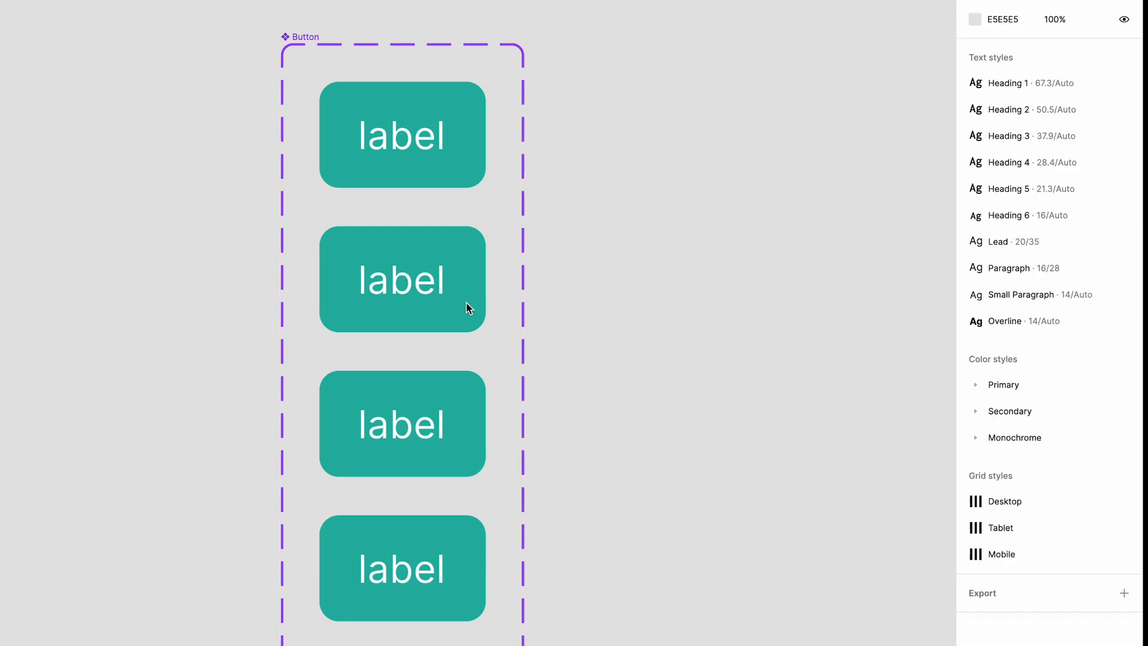
- Select the Hover variant and reach its effects settings to add the dark bottom shadow
{"action": "left_click", "coordinate": [402, 278]}
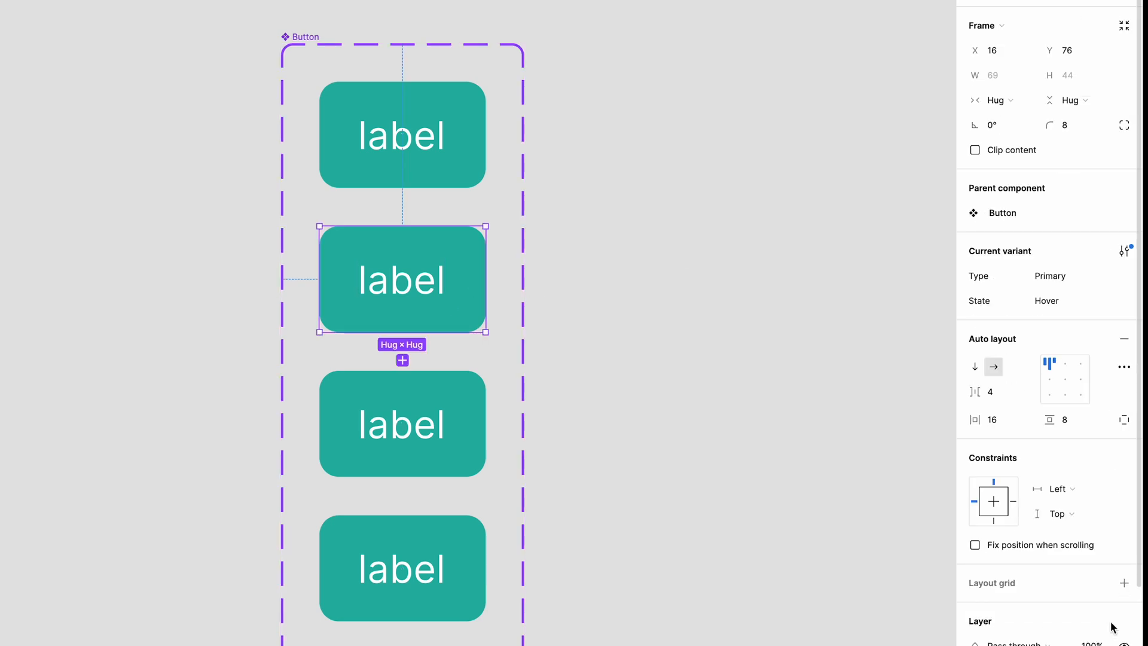
{"action": "scroll", "scroll_direction": "down", "scroll_amount": 3}
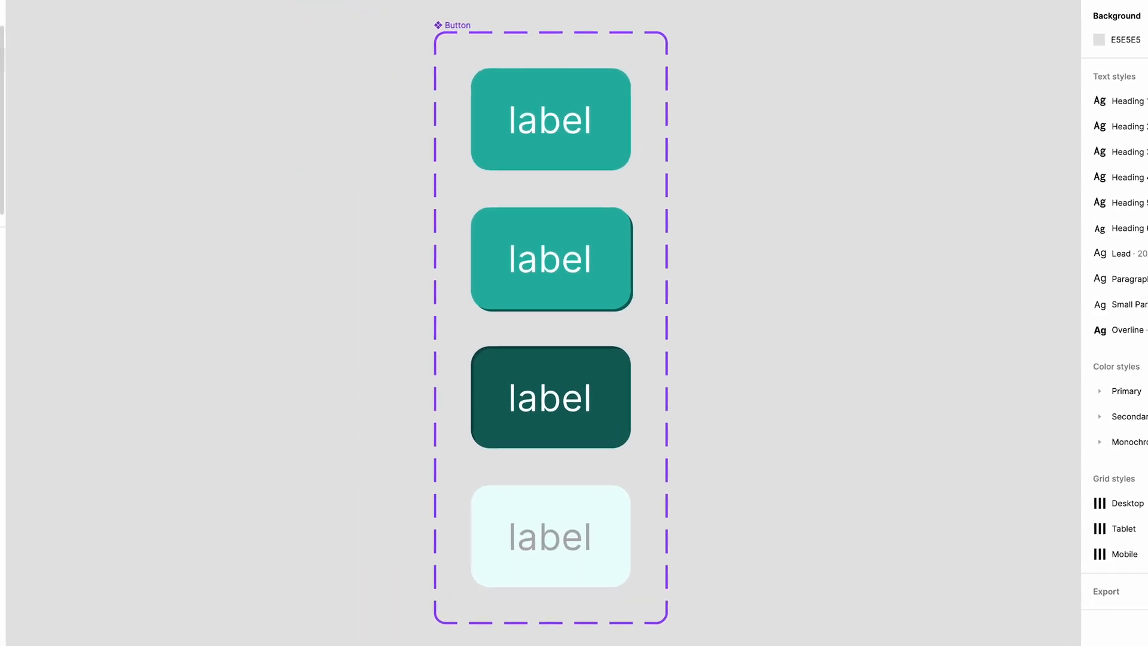
- Step the test Button instance's State through Hover, Clicked and Disabled, then back to another state
{"action": "left_click", "coordinate": [79, 4]}
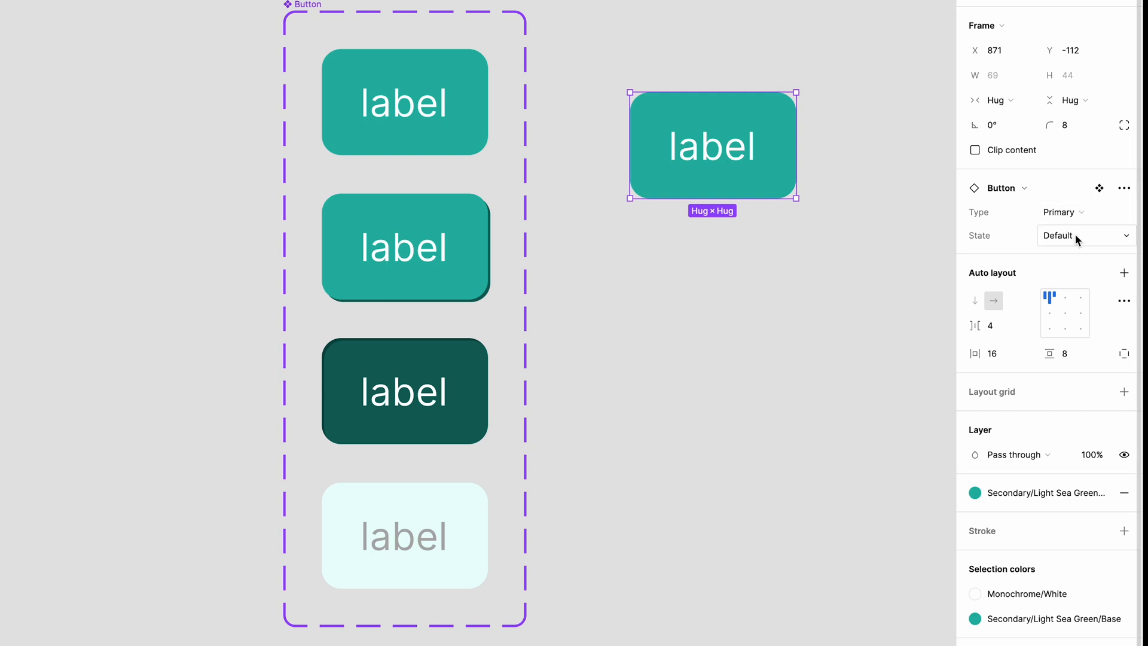
{"action": "left_click", "coordinate": [1086, 235]}
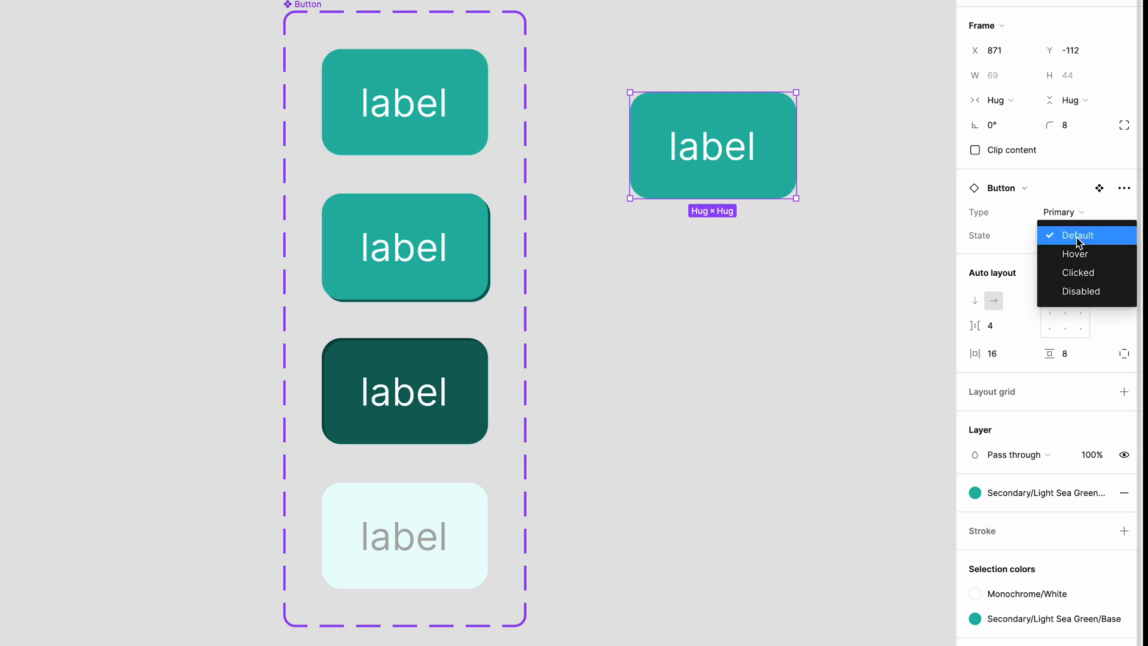
{"action": "left_click", "coordinate": [1075, 254]}
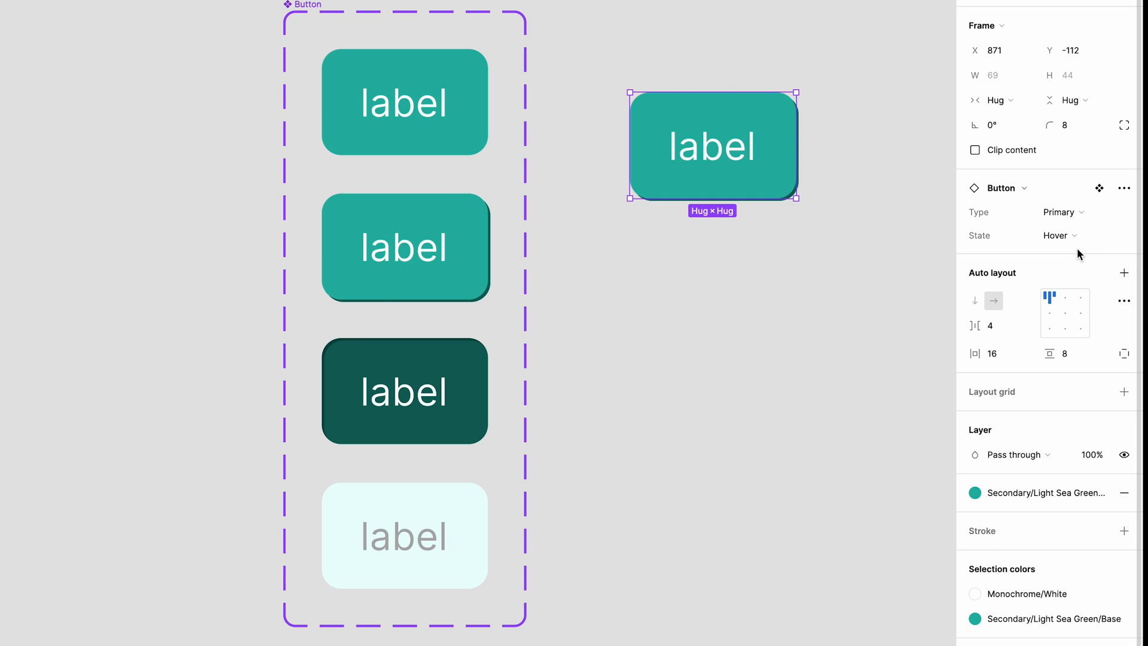
{"action": "left_click", "coordinate": [1058, 236]}
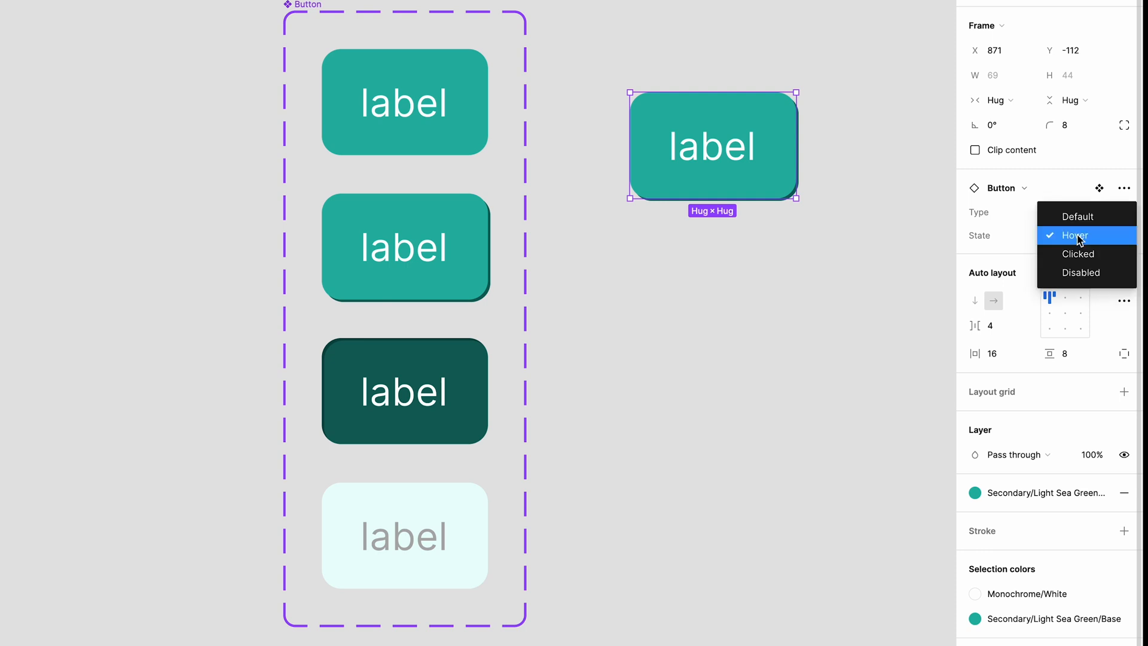
{"action": "left_click", "coordinate": [1078, 254]}
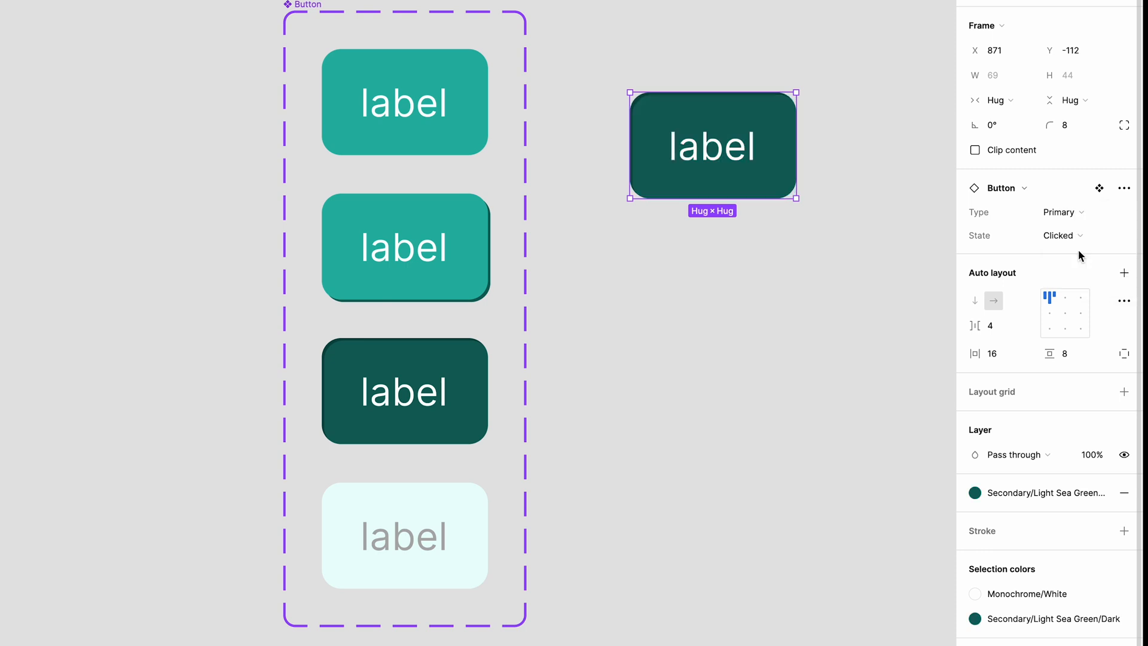
{"action": "left_click", "coordinate": [1061, 236]}
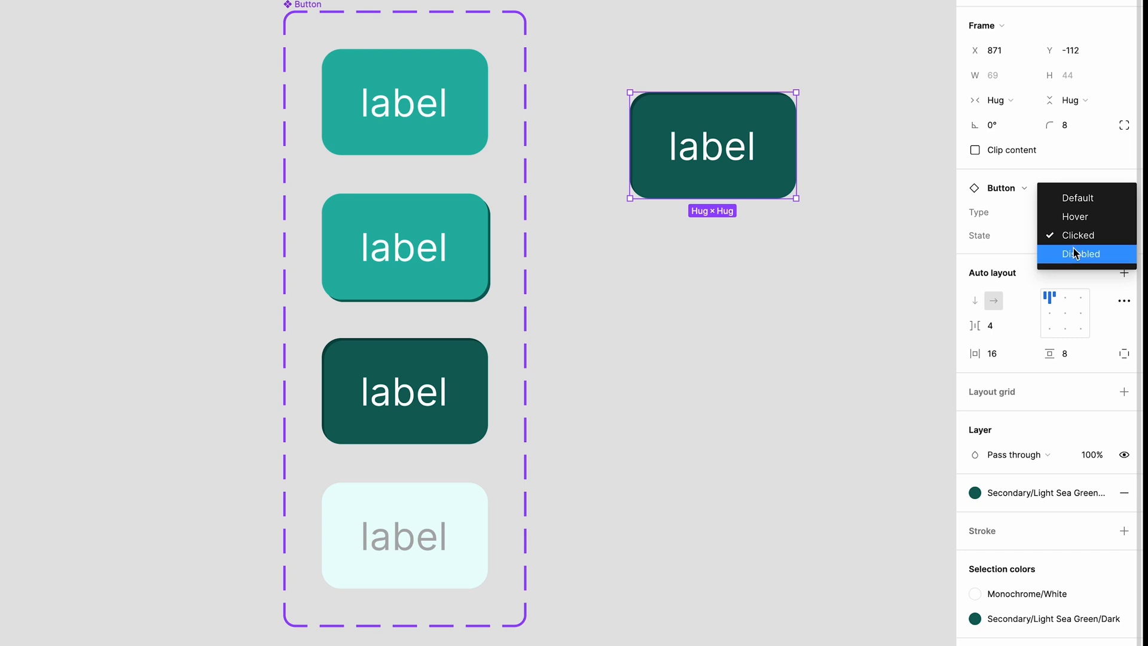
{"action": "left_click", "coordinate": [1080, 254]}
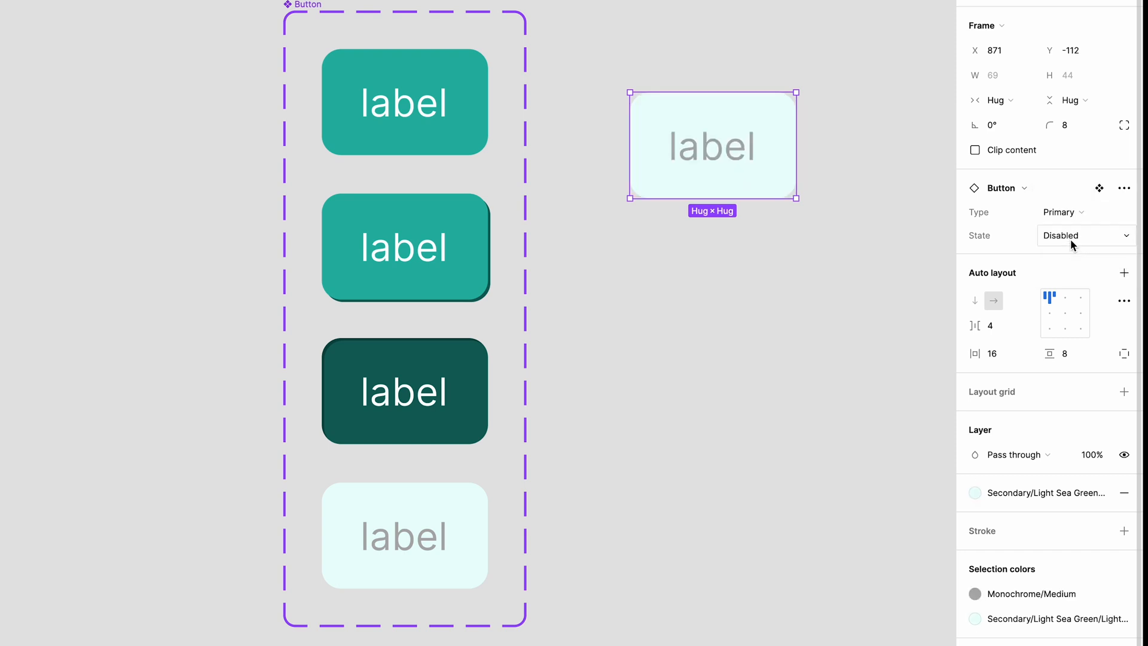
{"action": "left_click", "coordinate": [1085, 236]}
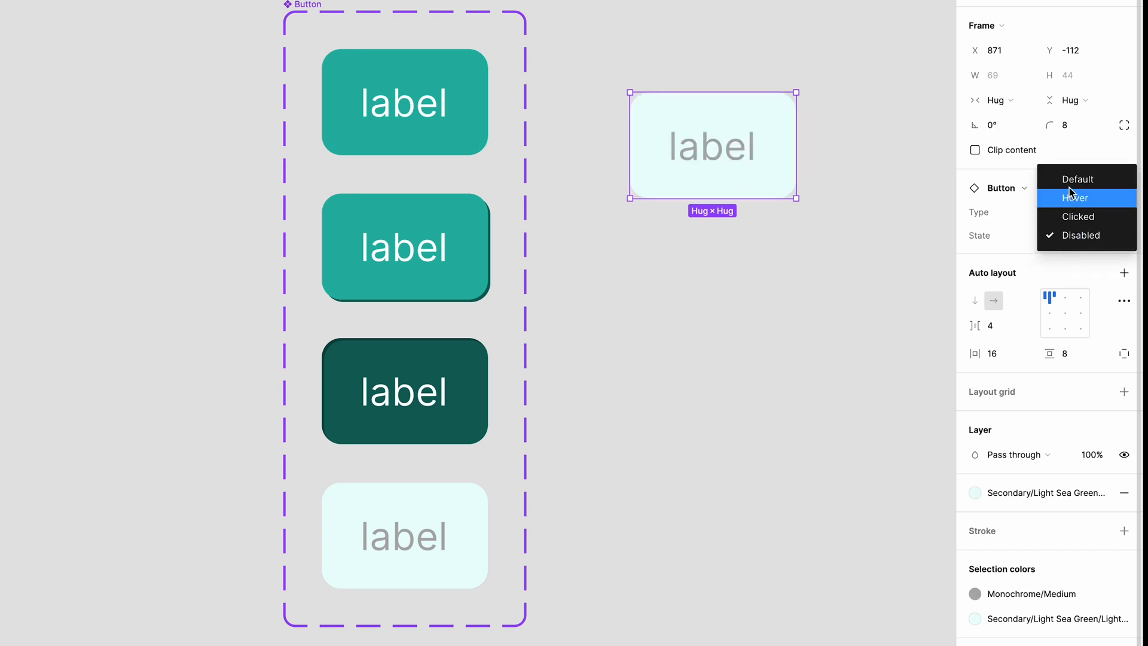
{"action": "left_click", "coordinate": [1078, 178]}
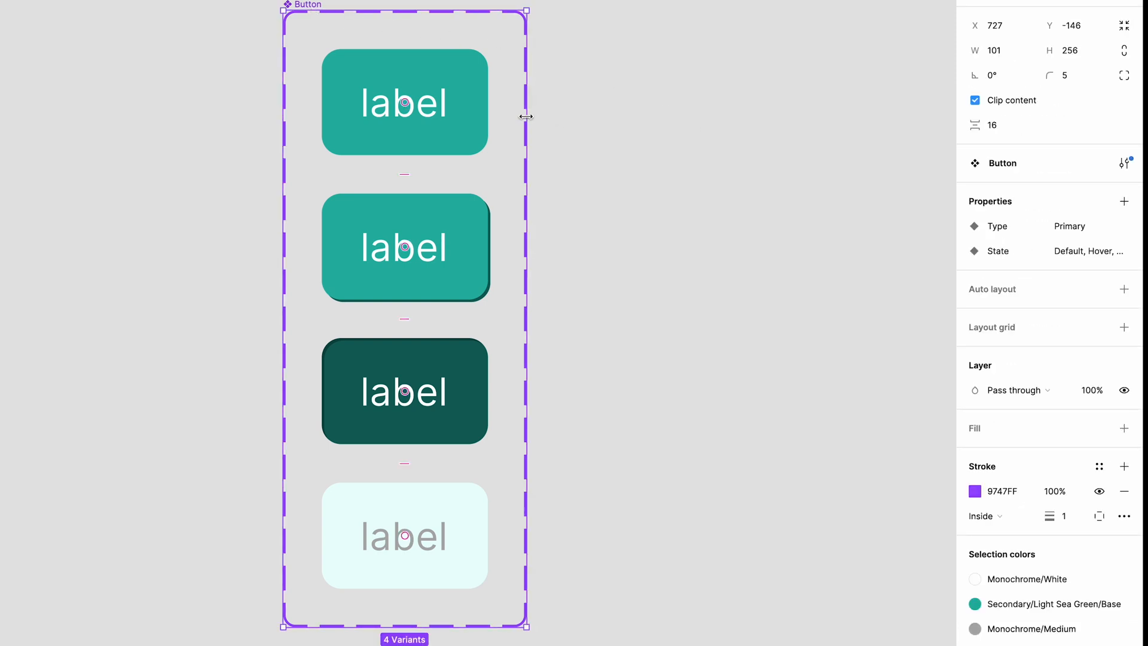
- Widen the Button set, Alt-copy the four variants into a second column and set their Type to Secondary
{"action": "left_click_drag", "start_coordinate": [527, 116], "coordinate": [810, 110]}
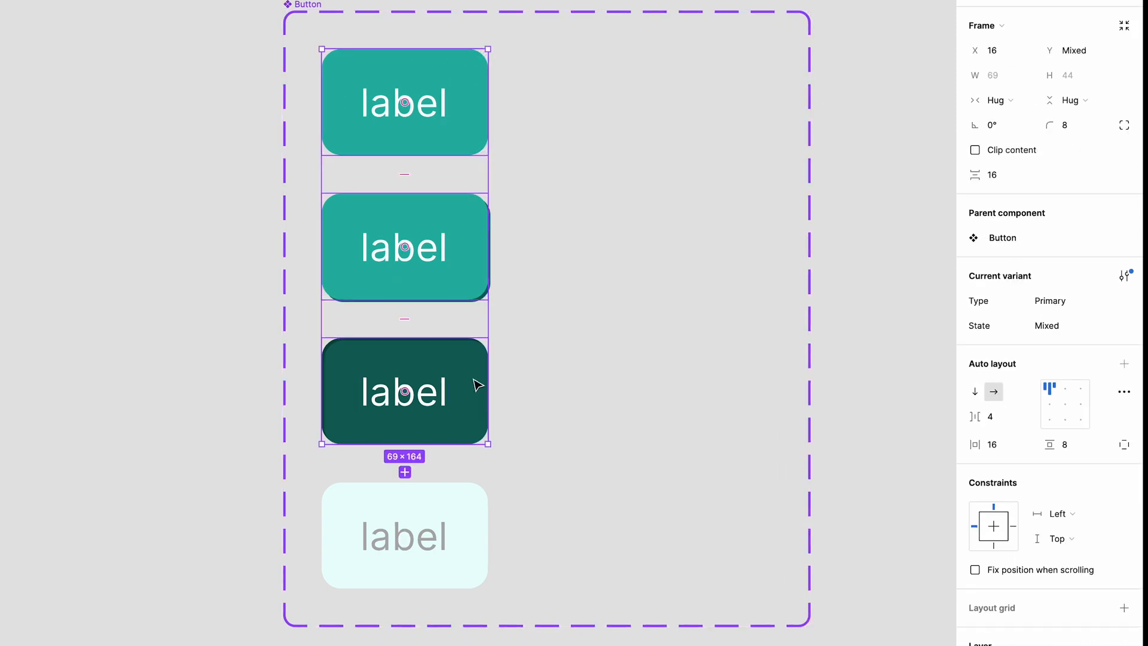
{"action": "left_click_drag", "start_coordinate": [404, 442], "coordinate": [404, 590]}
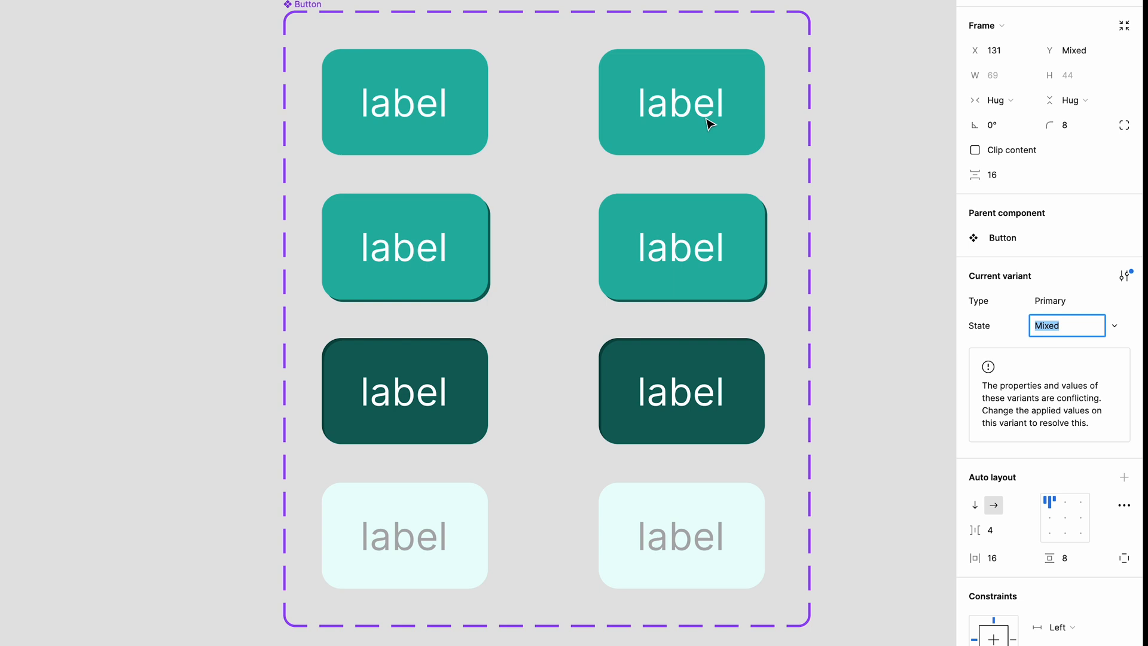
{"action": "left_click", "coordinate": [681, 103]}
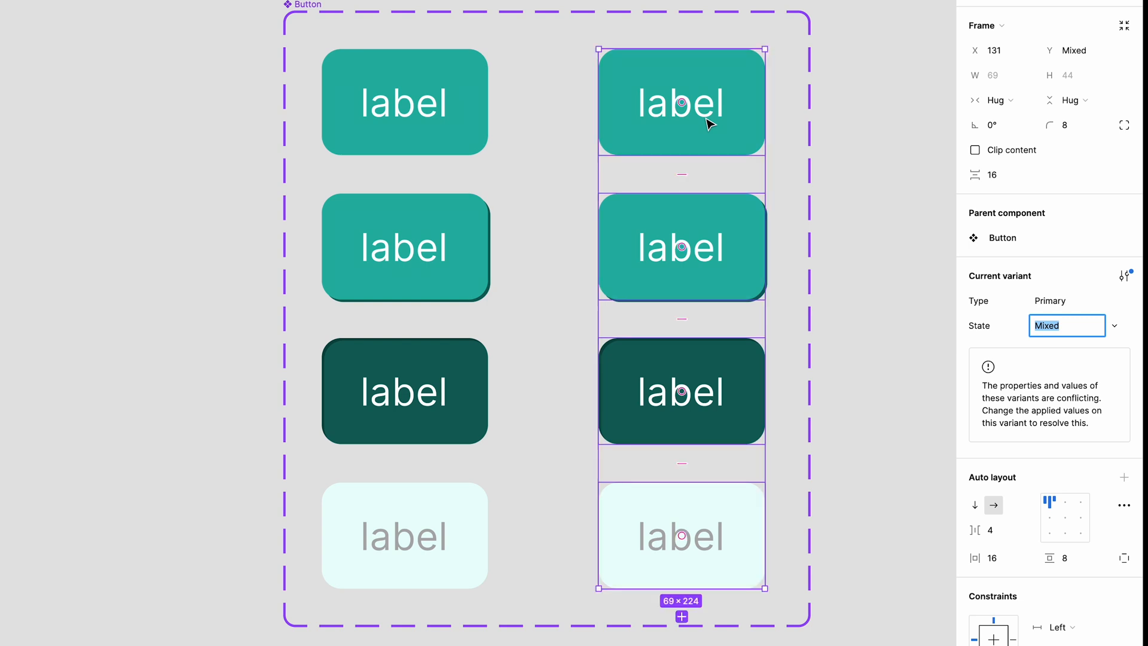
{"action": "mouse_move", "coordinate": [1084, 344]}
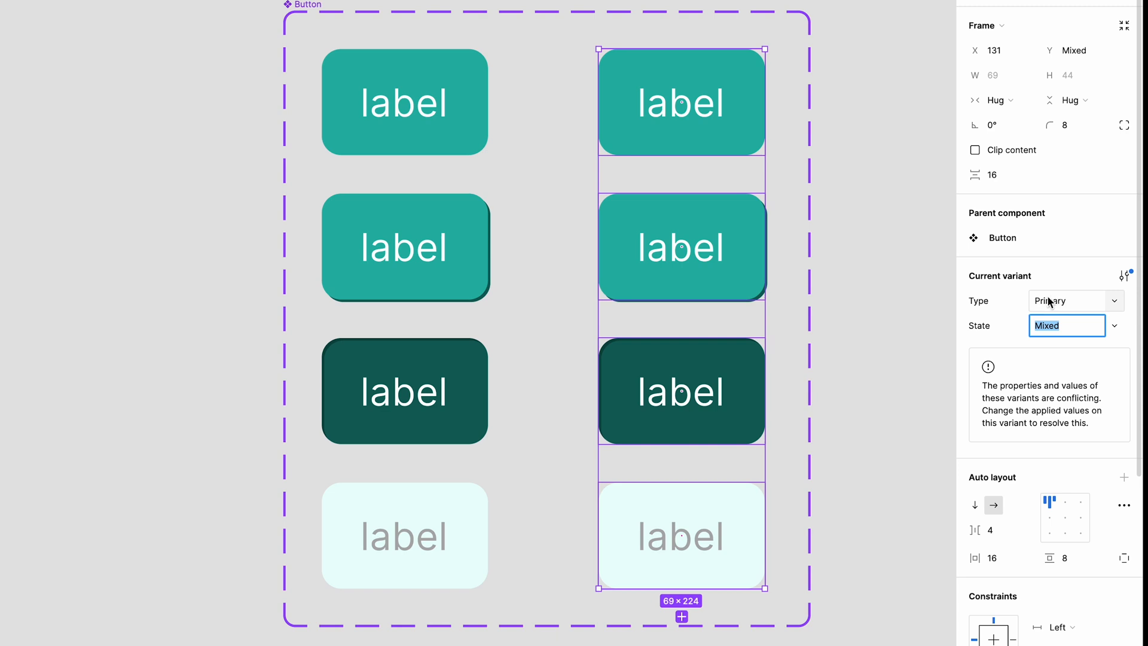
{"action": "type", "text": "Secondary"}
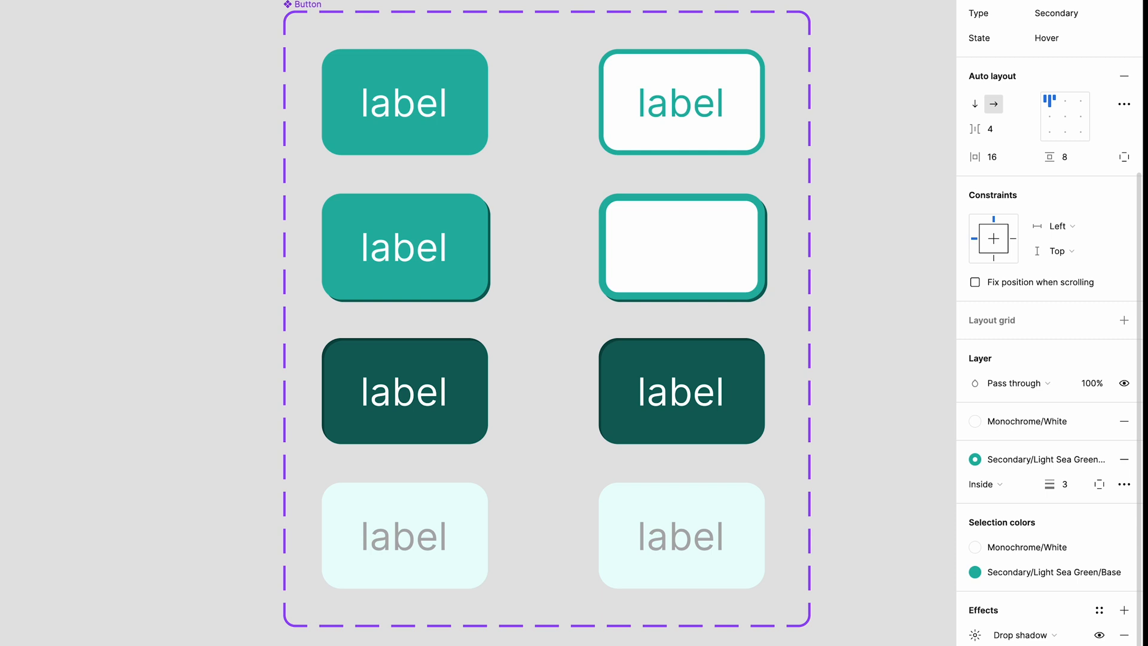
- Finish styling the Secondary Clicked and Disabled outlines, then show the local components in Assets
{"action": "left_click", "coordinate": [681, 390]}
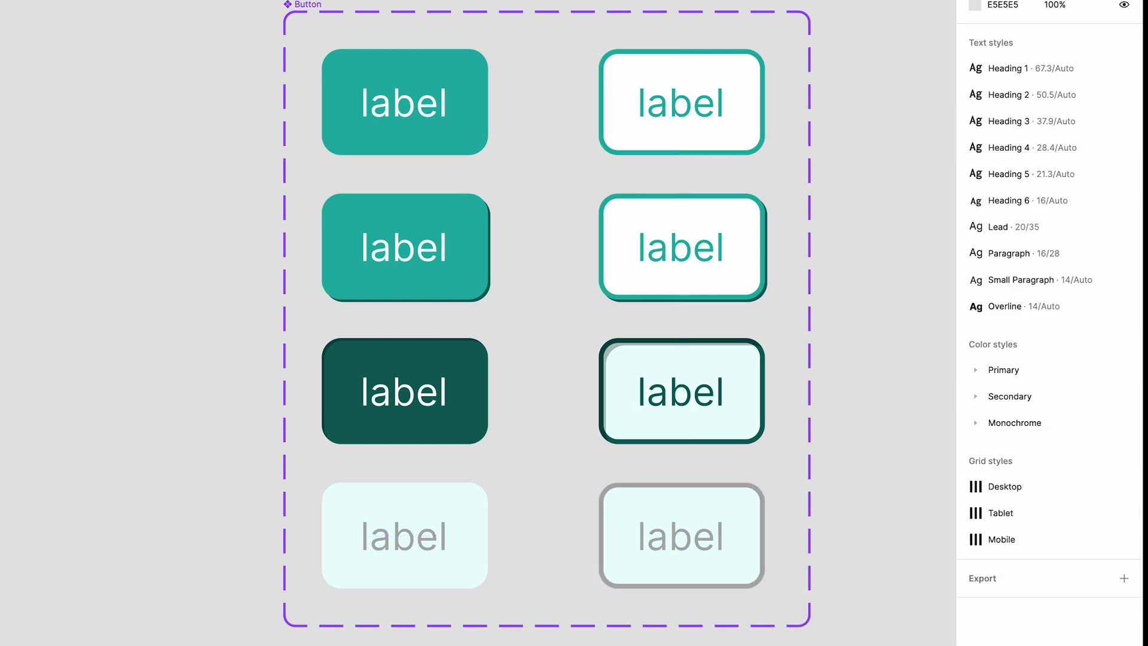
{"action": "left_click", "coordinate": [81, 15]}
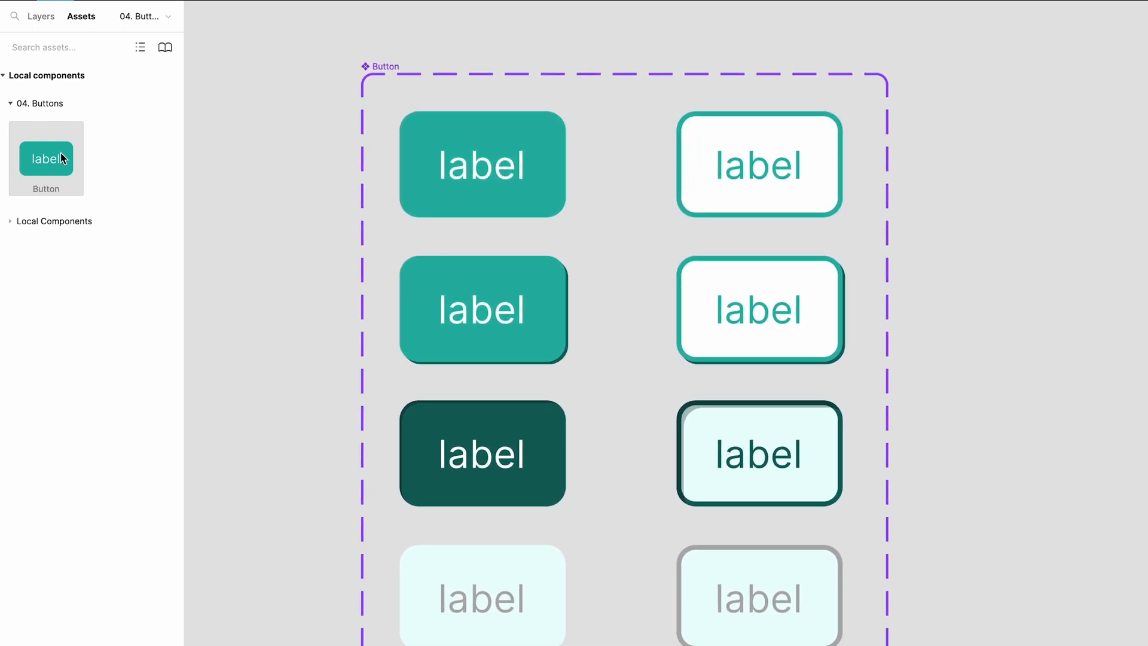
- Place a Button instance from Assets beside the set and switch its Type to Secondary
{"action": "left_click_drag", "start_coordinate": [46, 159], "coordinate": [1069, 243]}
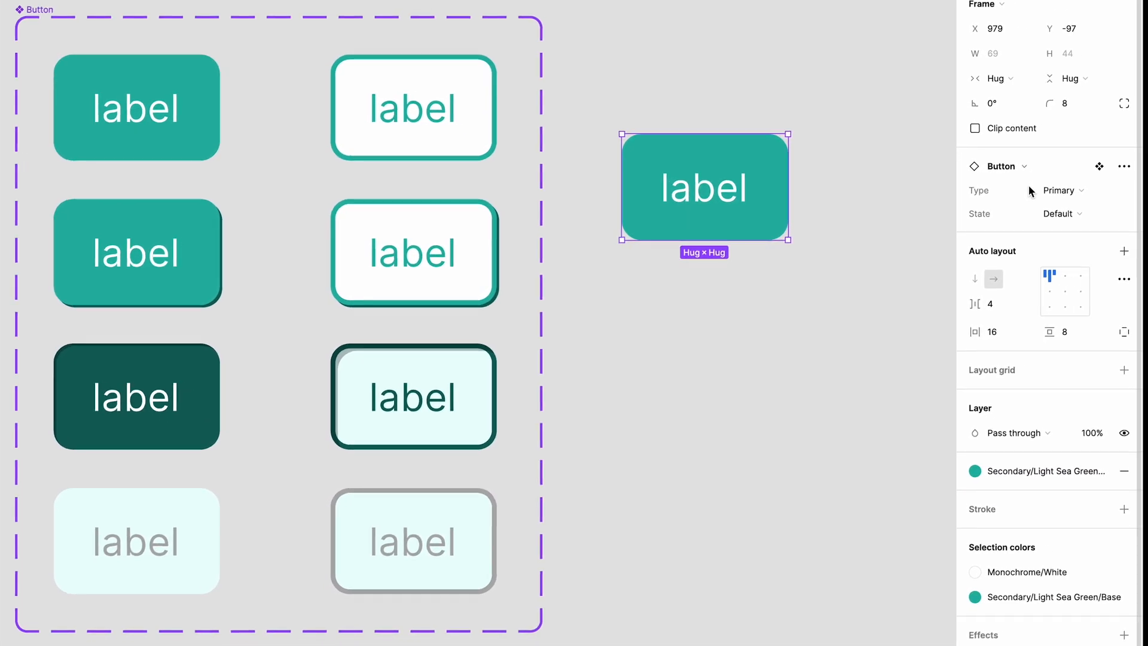
{"action": "left_click", "coordinate": [1061, 191]}
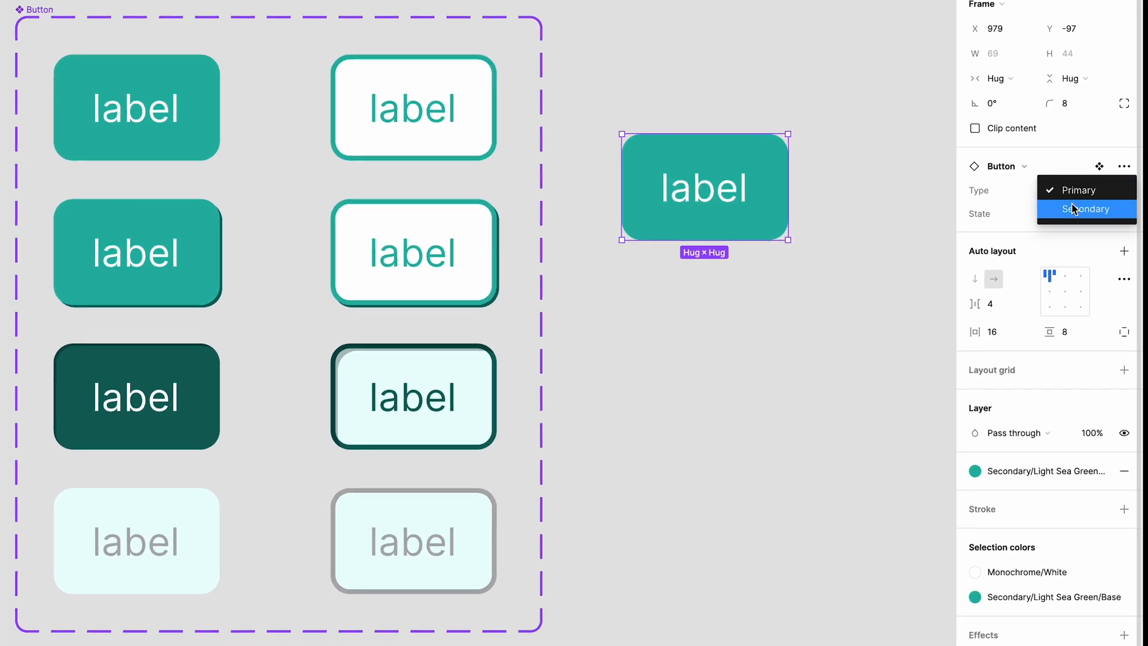
{"action": "left_click", "coordinate": [1086, 208]}
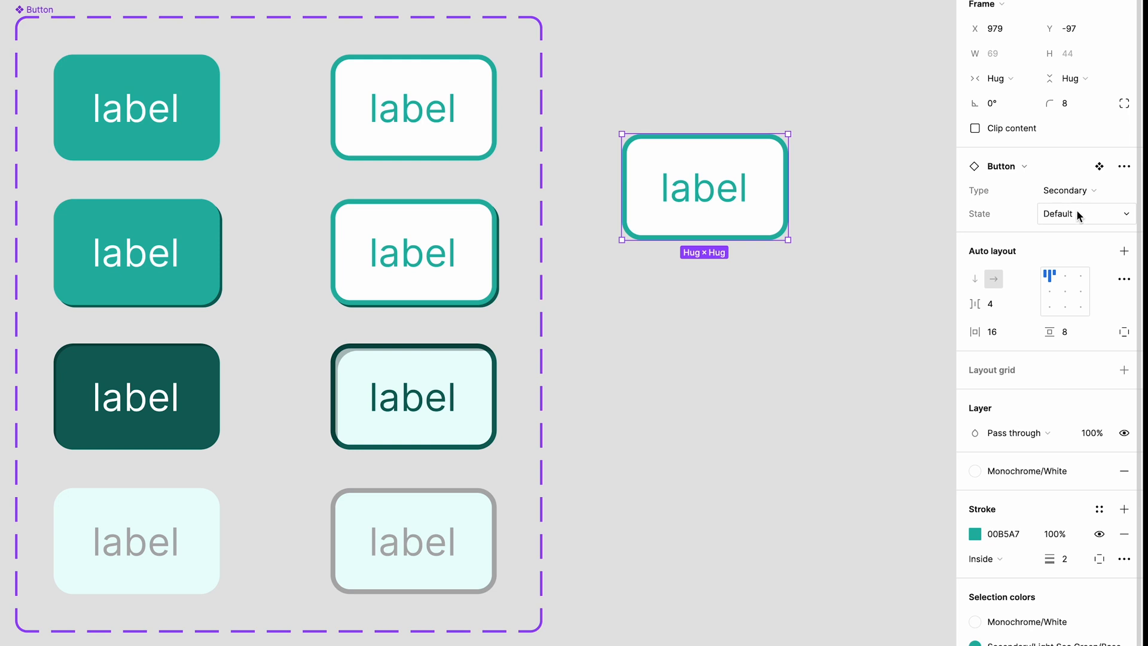
- Preview the Secondary instance in Hover, Clicked and Disabled states
{"action": "left_click", "coordinate": [1060, 213]}
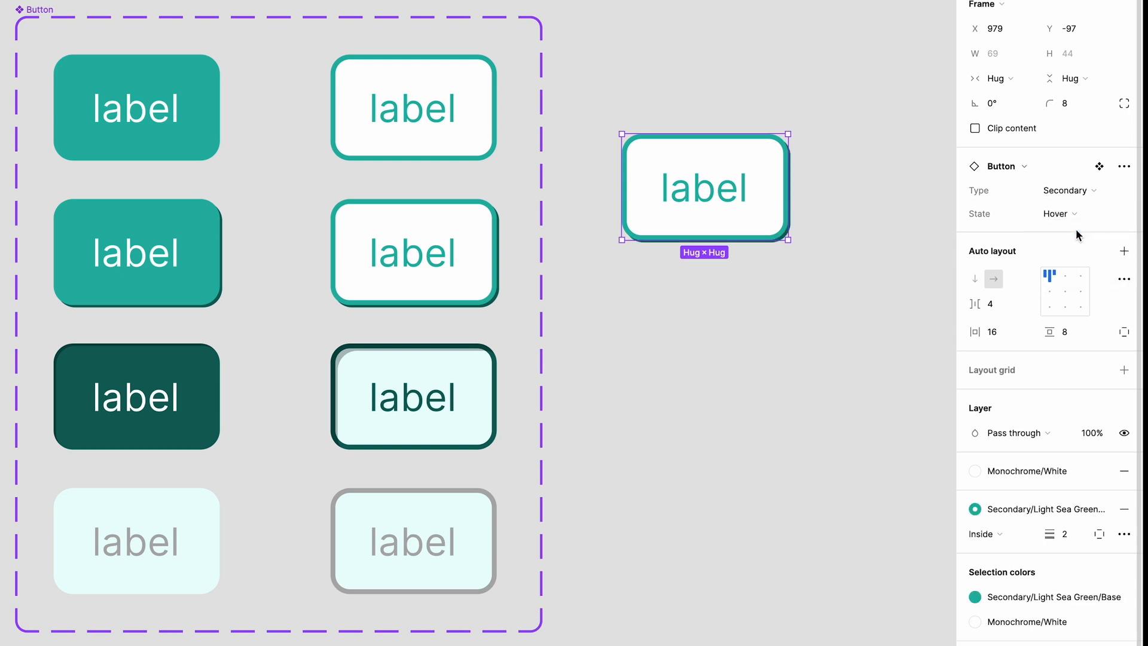
{"action": "left_click", "coordinate": [1058, 213]}
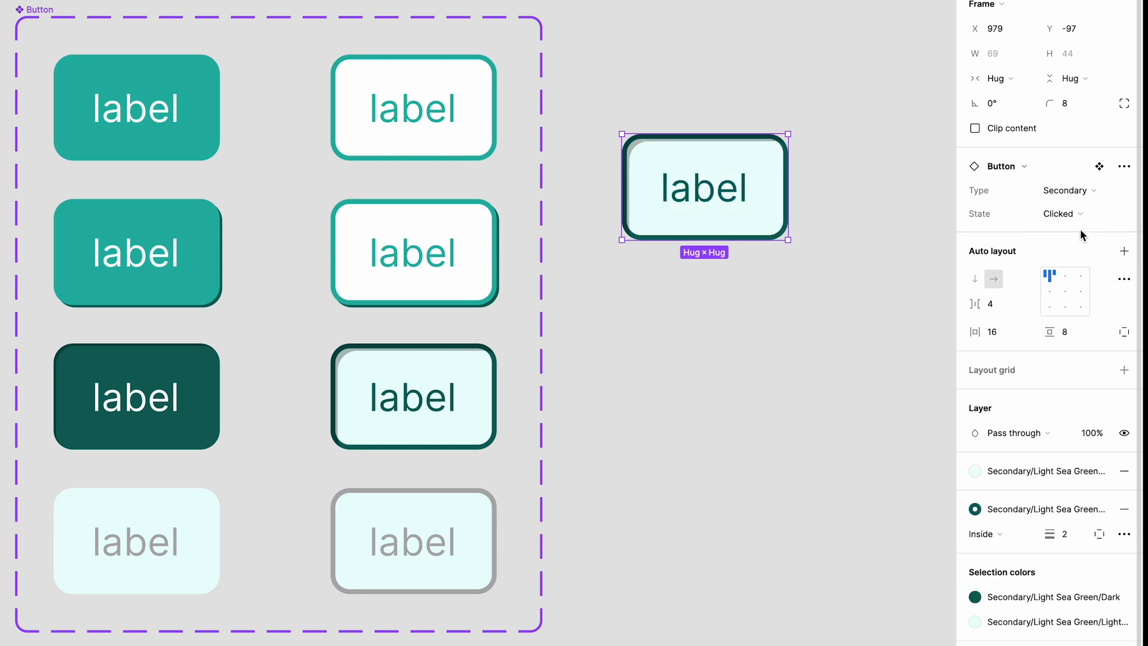
{"action": "left_click", "coordinate": [1062, 213]}
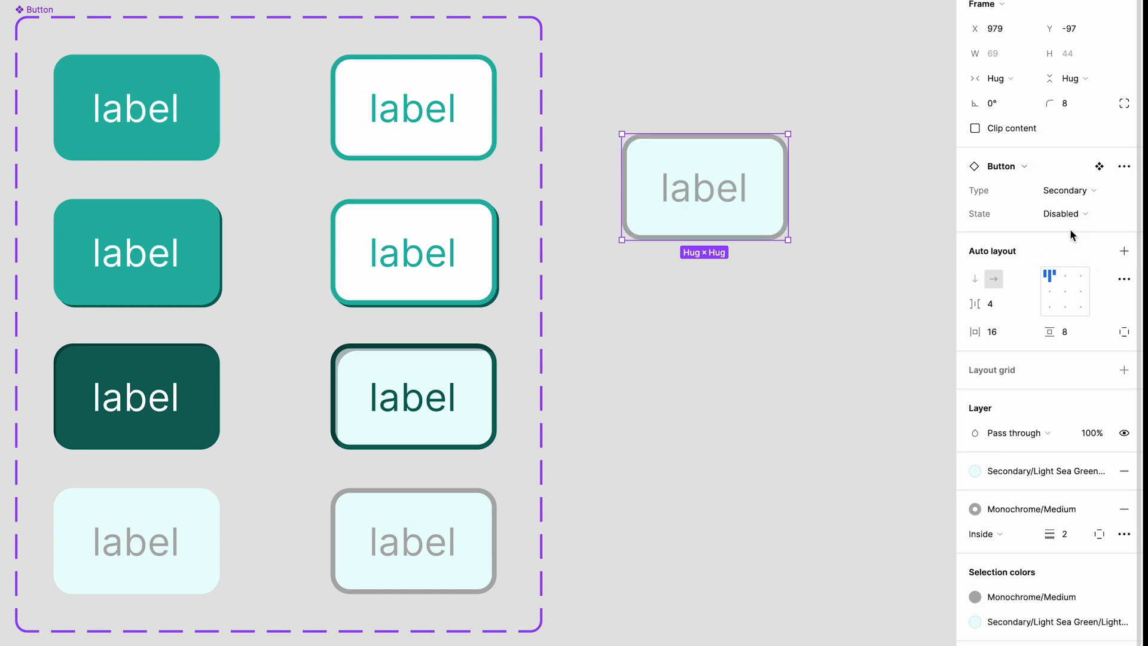